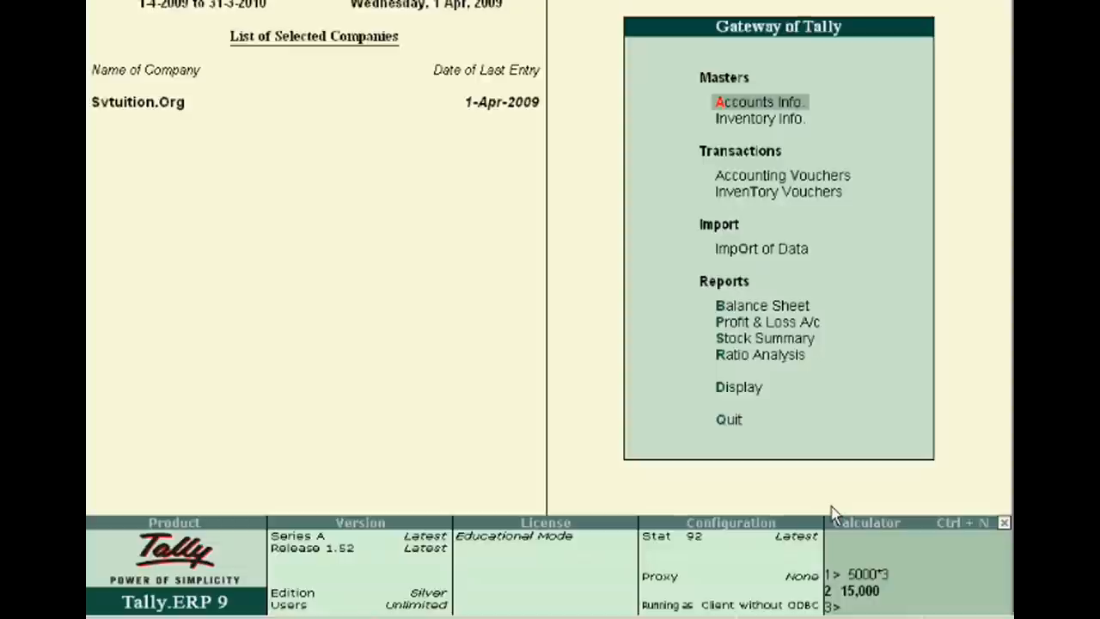
pyautogui.moveTo(253, 602)
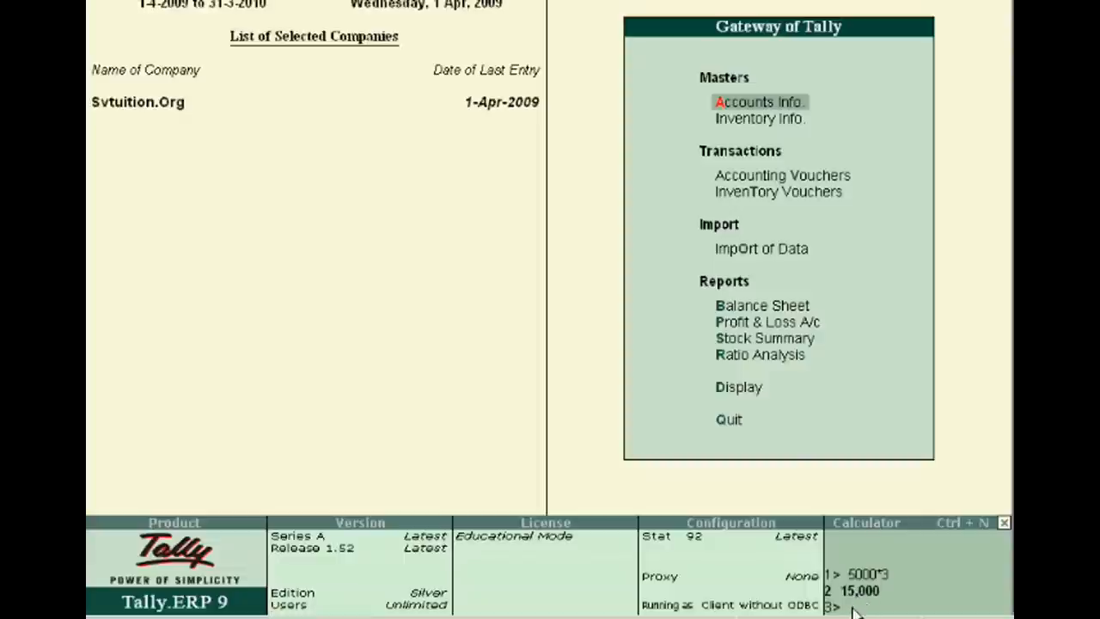
pyautogui.moveTo(839, 606)
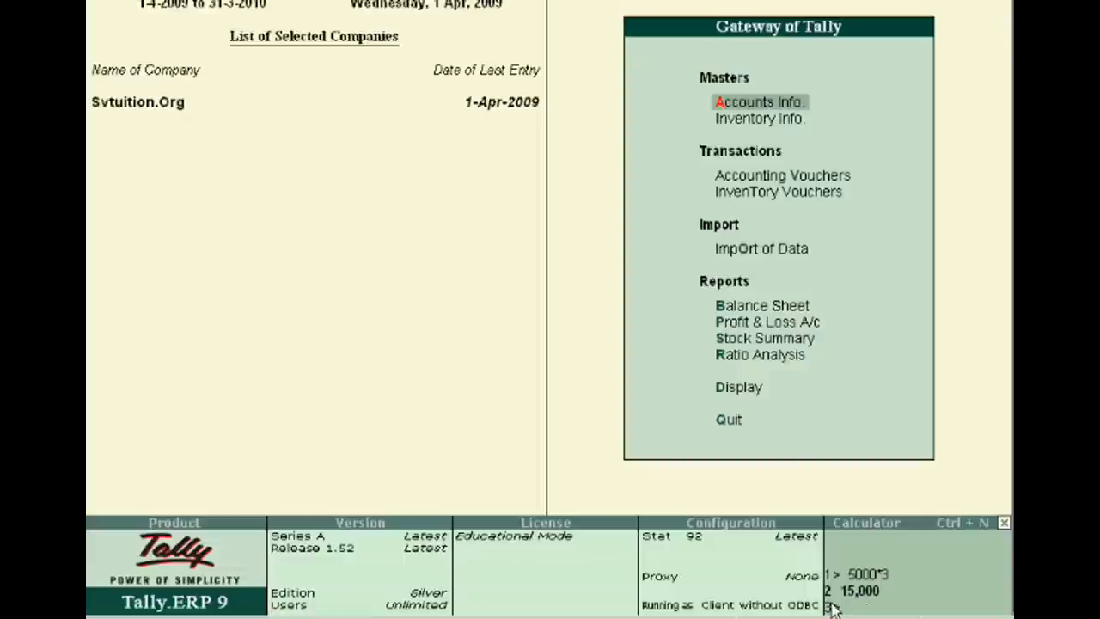
pyautogui.moveTo(765, 549)
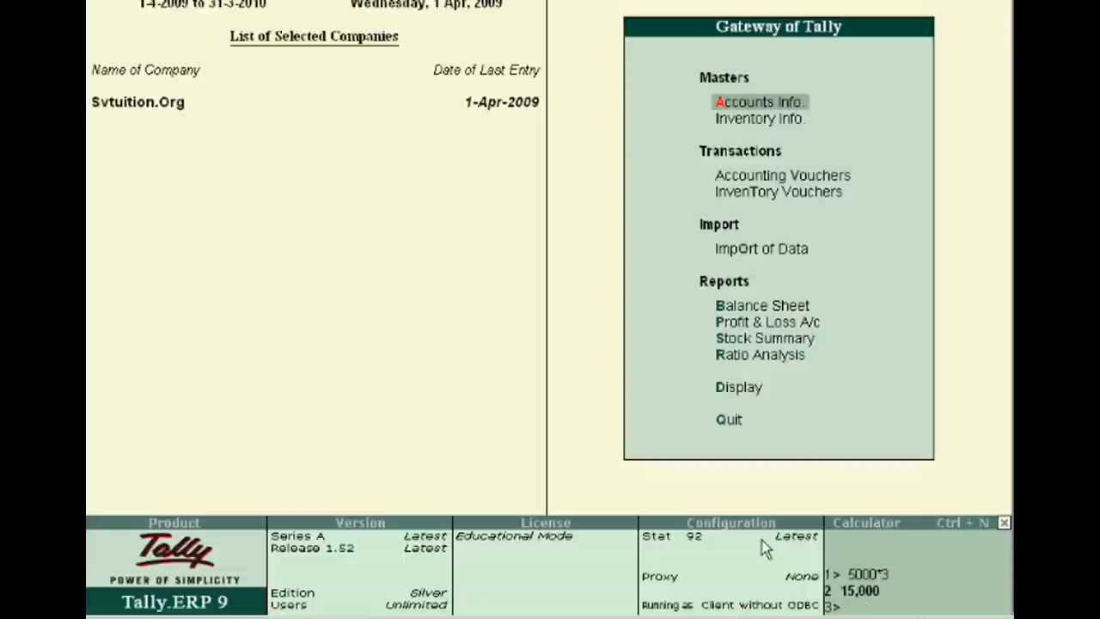
# Step: Open a new accounting voucher drawn on Bank Account from Gateway of Tally
pyautogui.click(782, 176)
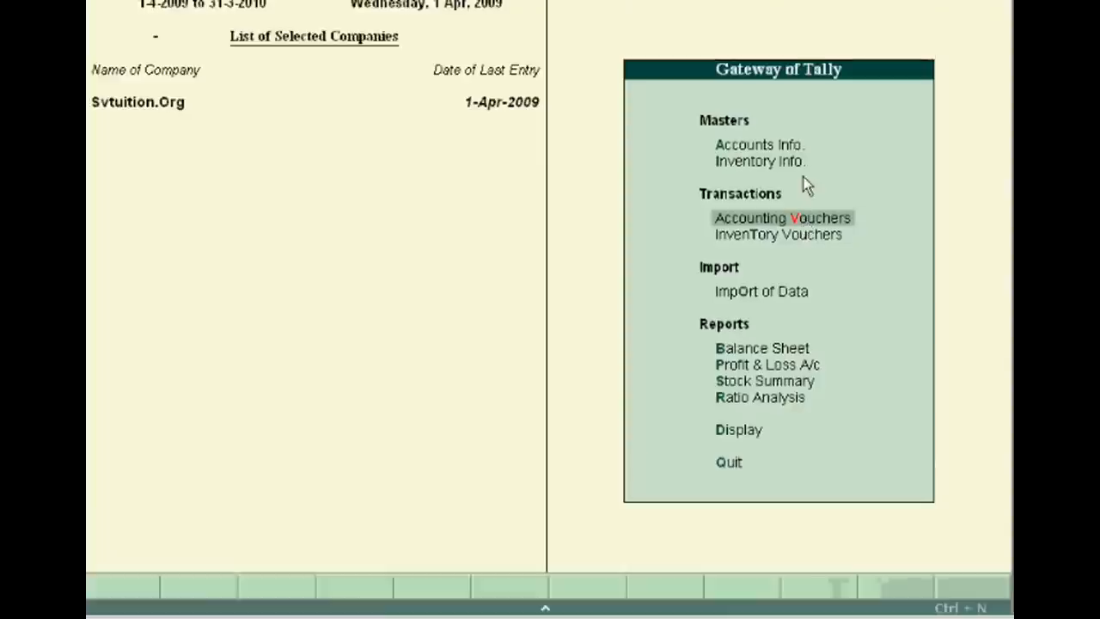
pyautogui.click(783, 217)
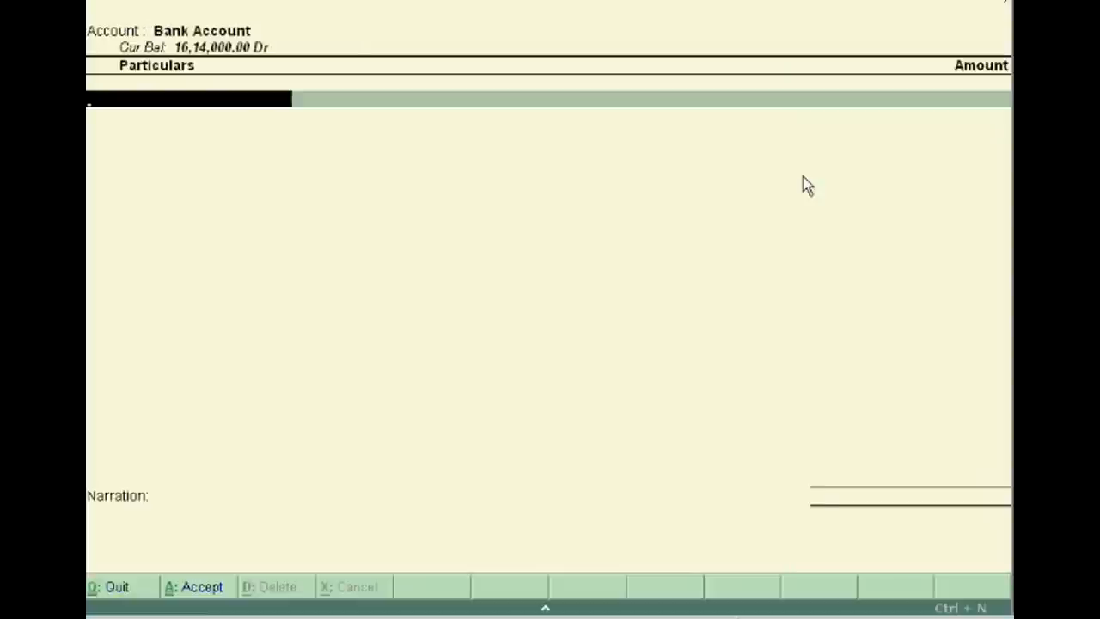
# Step: Select the Delhi Public School ledger (balance 40,000.00 Dr) on the first Particulars line
pyautogui.write('D')
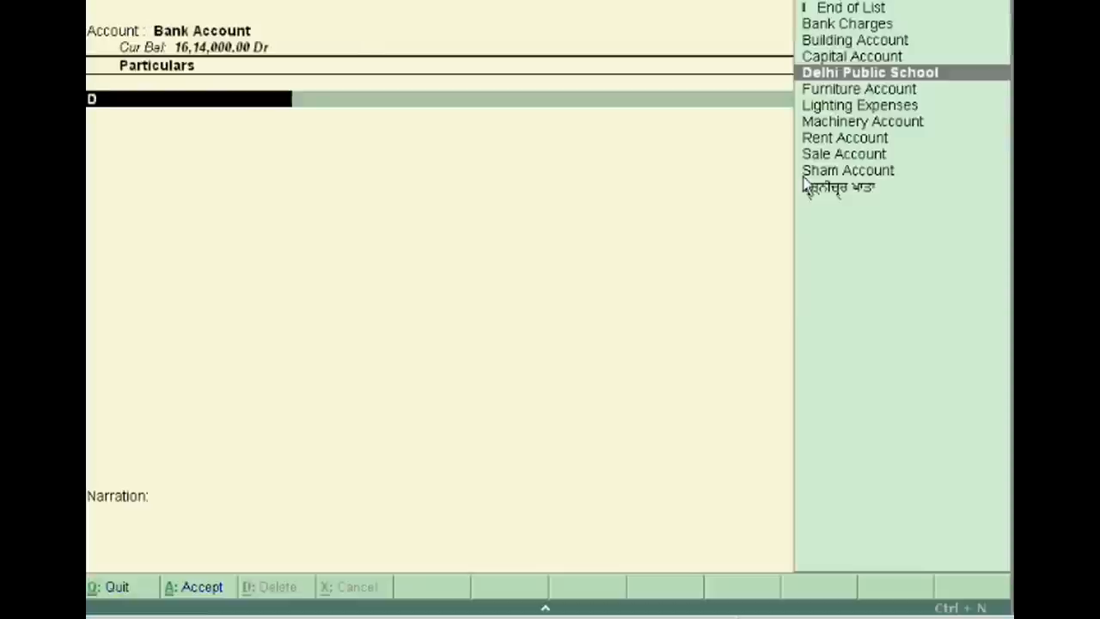
pyautogui.click(869, 72)
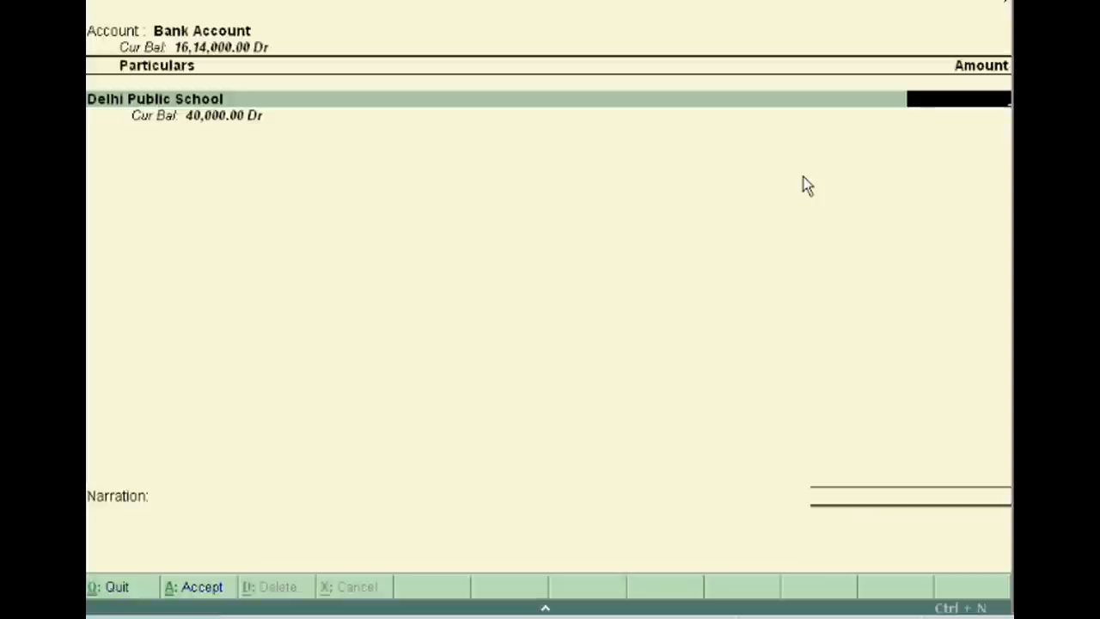
# Step: Switch to the Calculator panel below the voucher with Ctrl+N
pyautogui.press('ctrl+n')
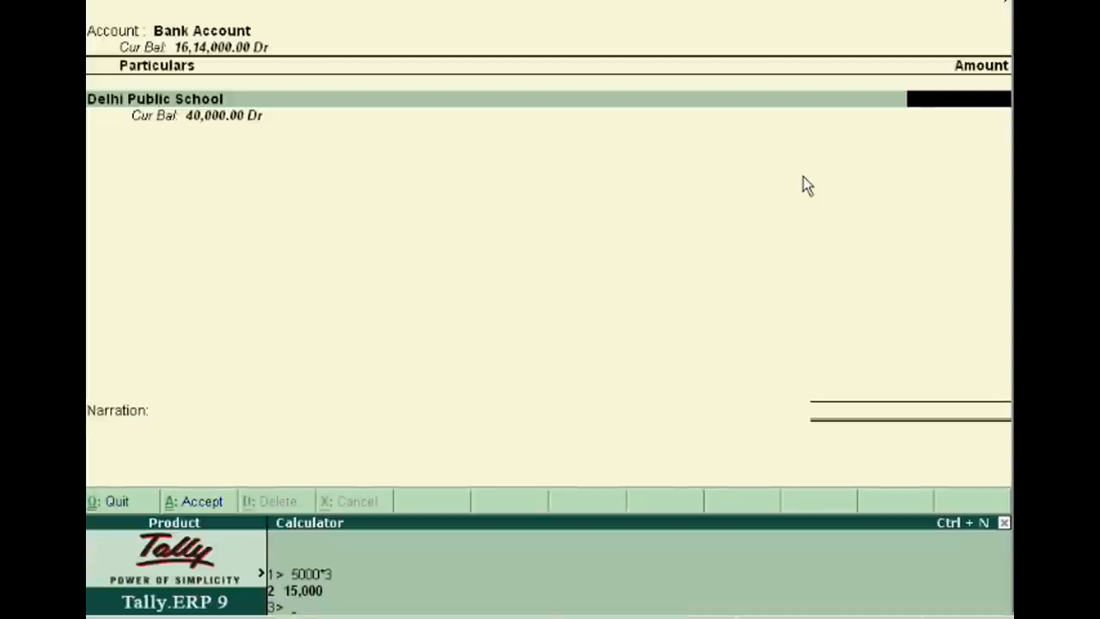
pyautogui.moveTo(275, 559)
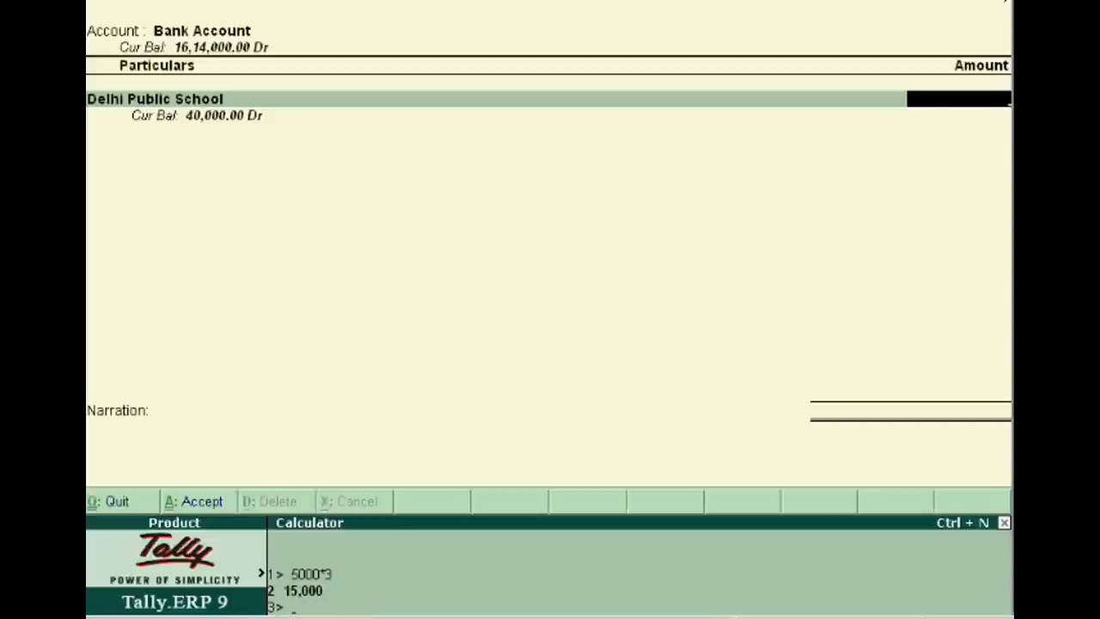
pyautogui.moveTo(309, 606)
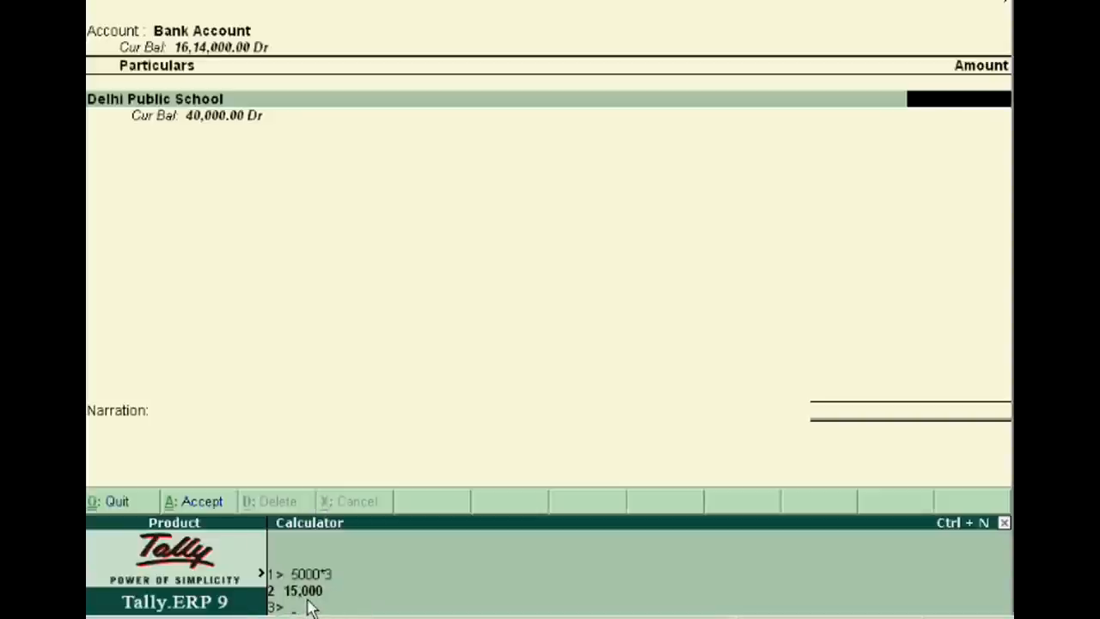
pyautogui.moveTo(350, 596)
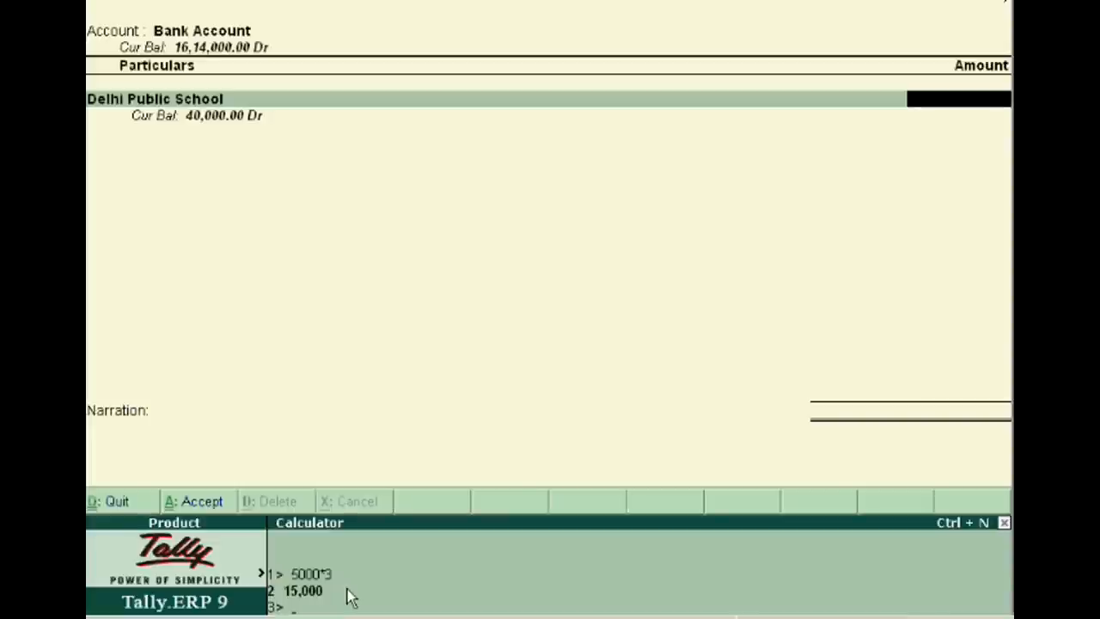
# Step: Enter the expression 20000*2000 on the calculator's third line without evaluating it
pyautogui.write('2000')
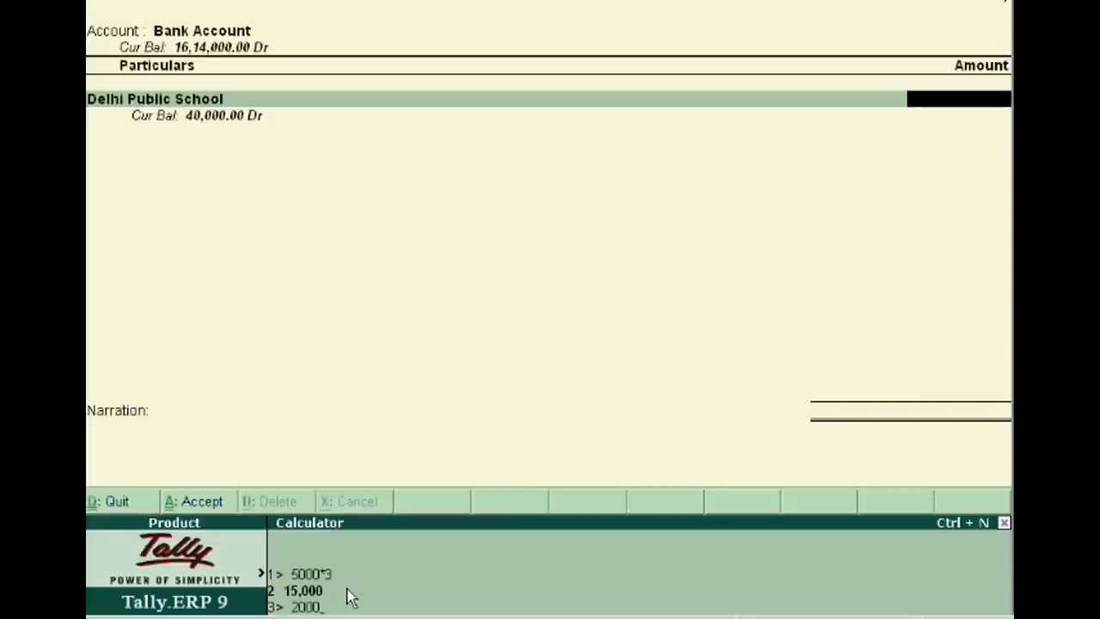
pyautogui.write('0')
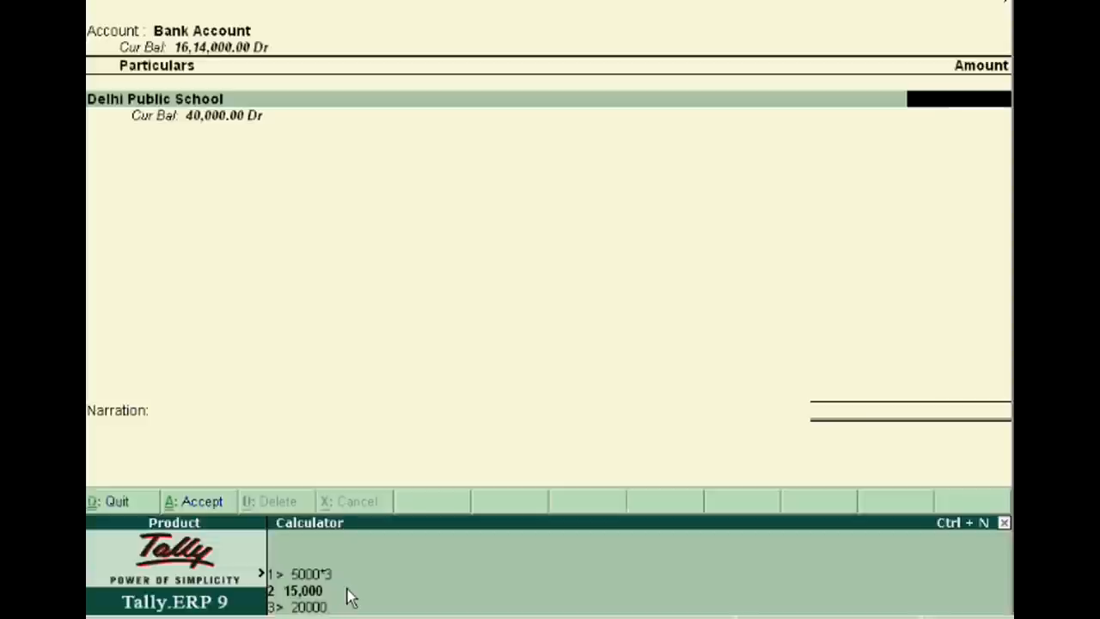
pyautogui.write('2')
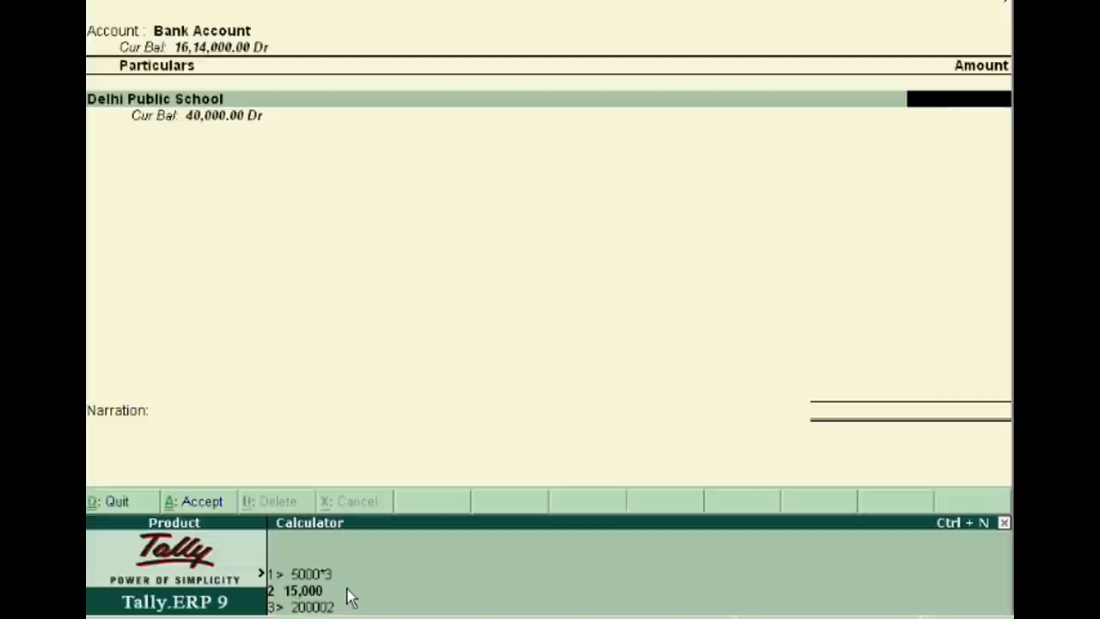
pyautogui.write('20000')
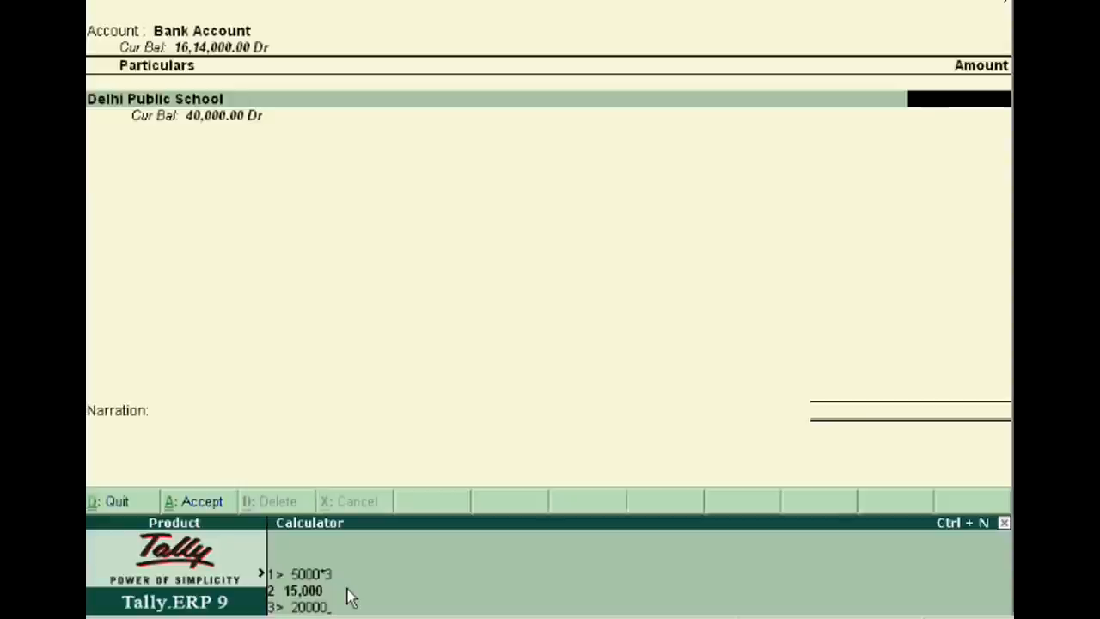
pyautogui.write('*20')
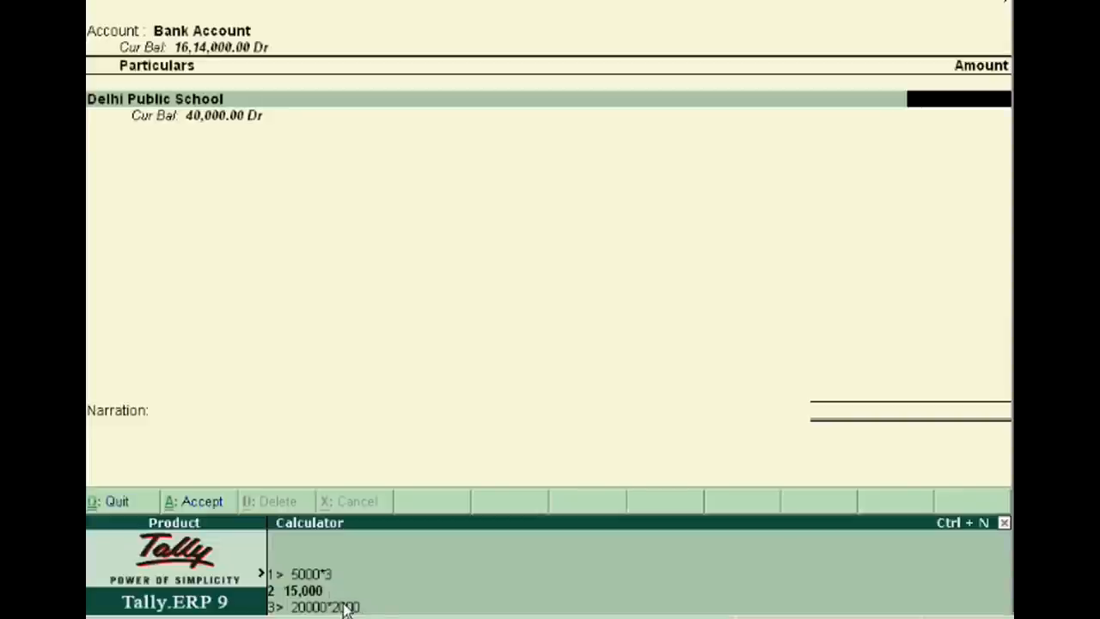
pyautogui.write('0')
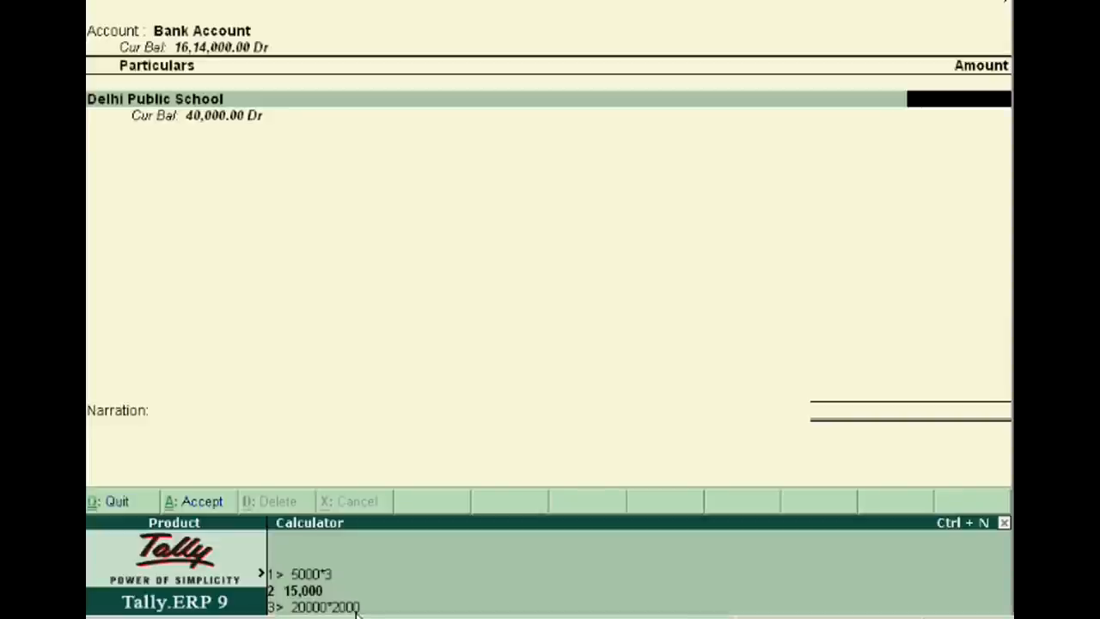
pyautogui.moveTo(859, 95)
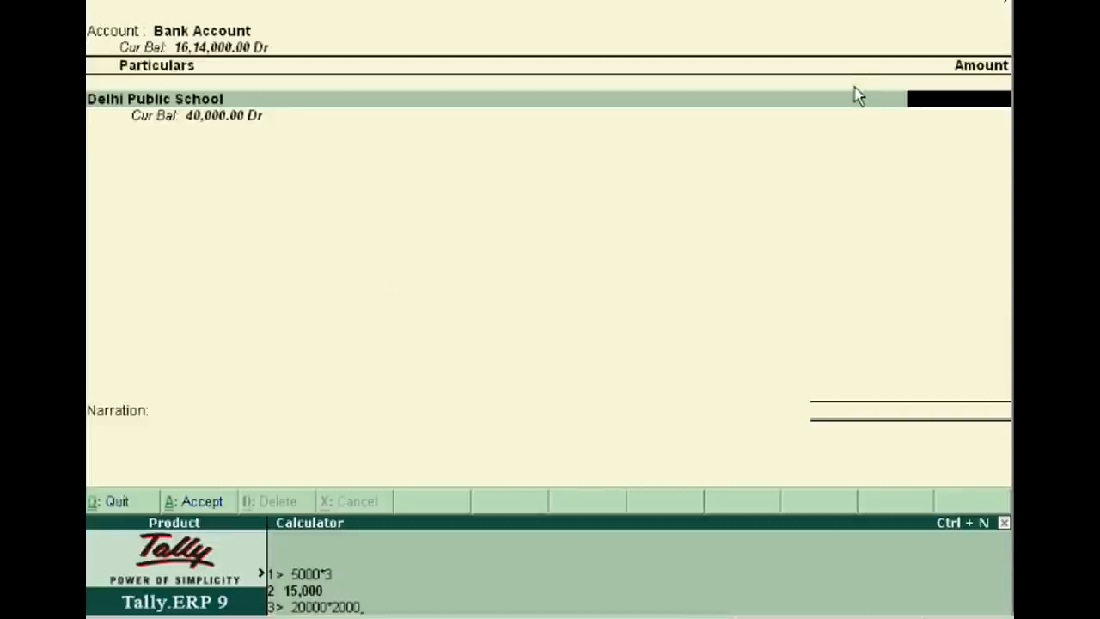